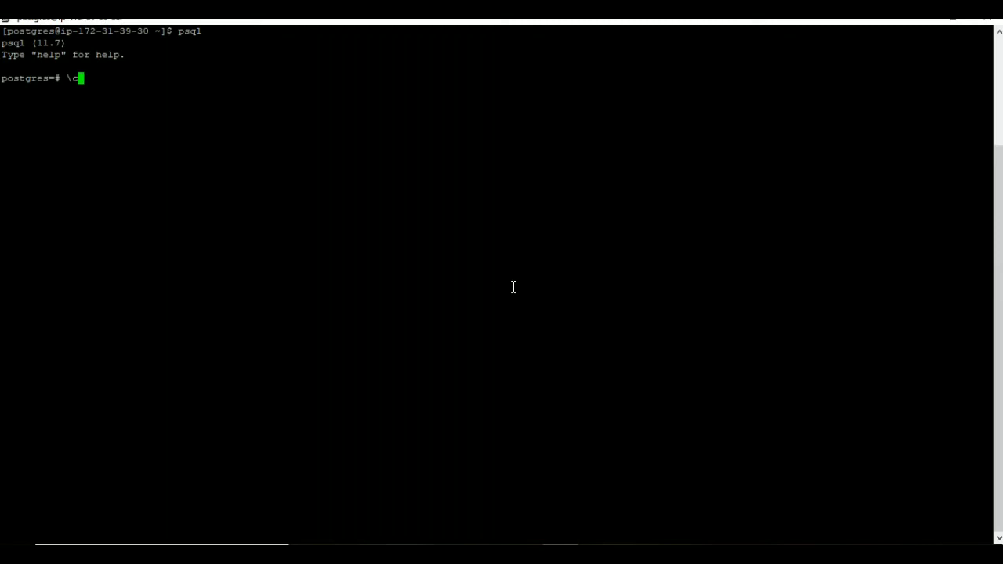
Connect to dev and insert 100,000 generated cus_id rows into the new cust table.
{"action": "type", "text": "dev"}
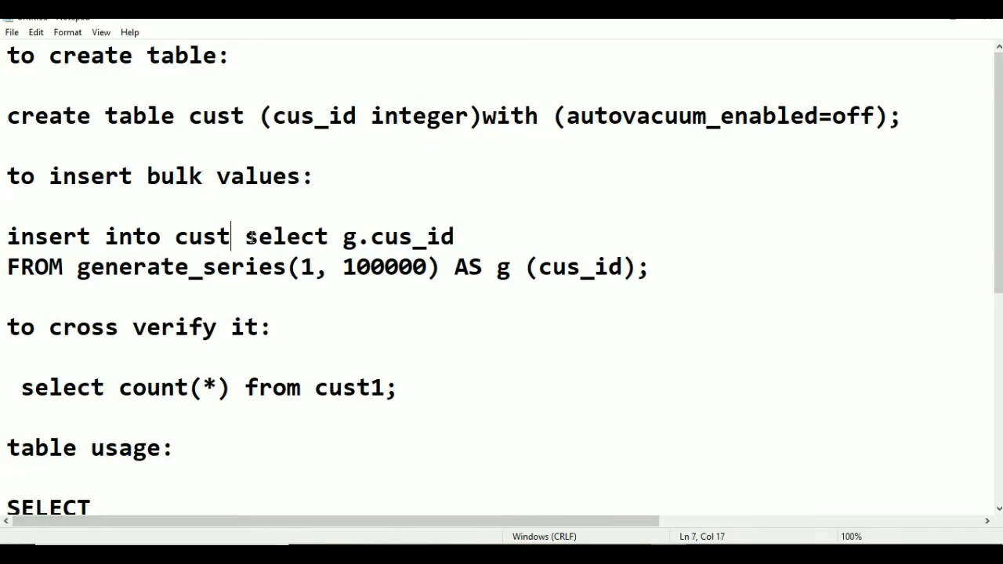
{"action": "scroll", "scroll_direction": "down", "scroll_amount": 3}
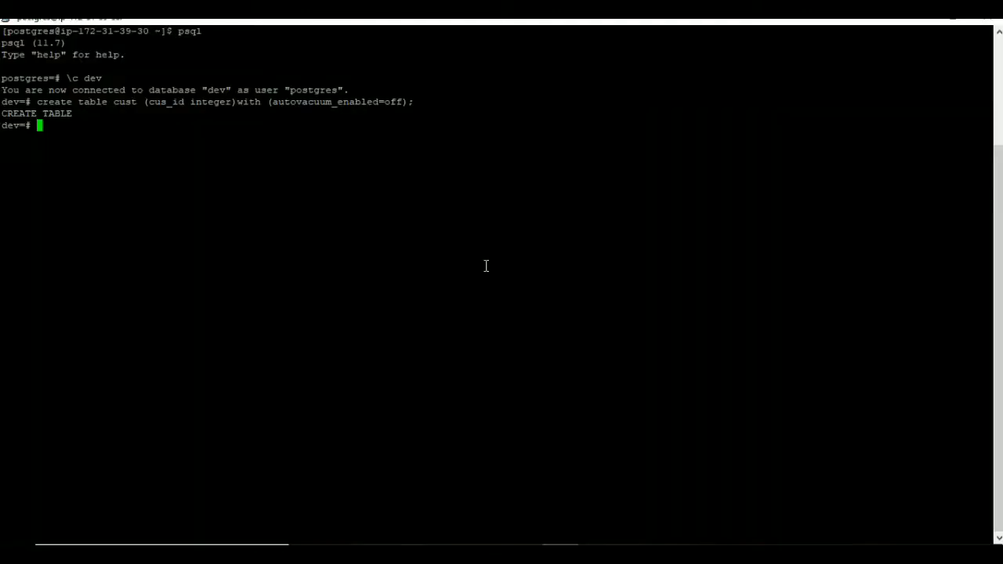
{"action": "type", "text": "insert into cust select g.cus_id FROM generate_series(1, 100000) AS g (cus_id);"}
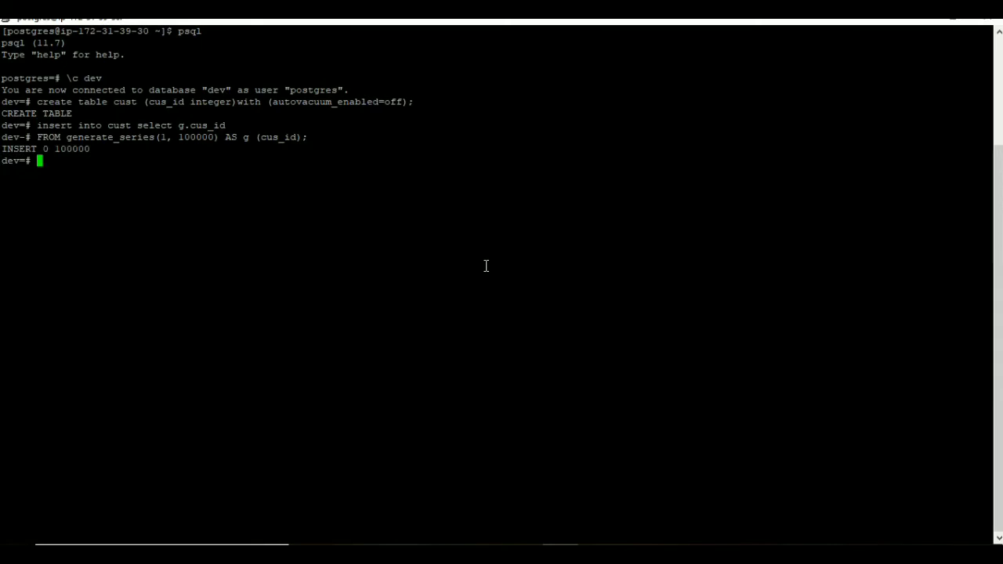
{"action": "mouse_move", "coordinate": [648, 518]}
{"action": "type", "text": "select count(*) from cust1;"}
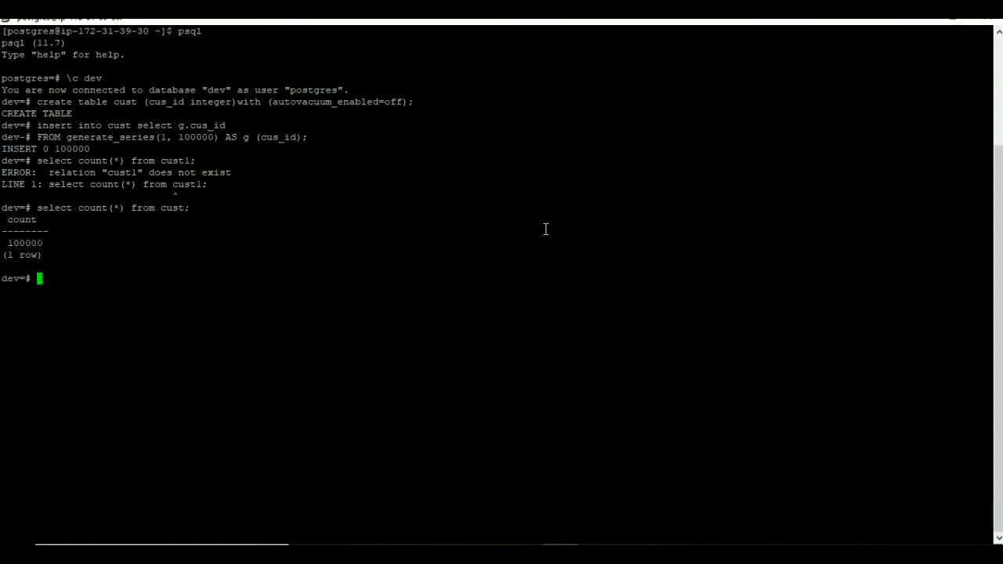
Check pg_stat_user_tables and table size: cust has 0 dead tuples and 3568 kB.
{"action": "type", "text": "SELECT relname, n_dead_tup FROM pg_stat_user_tables;"}
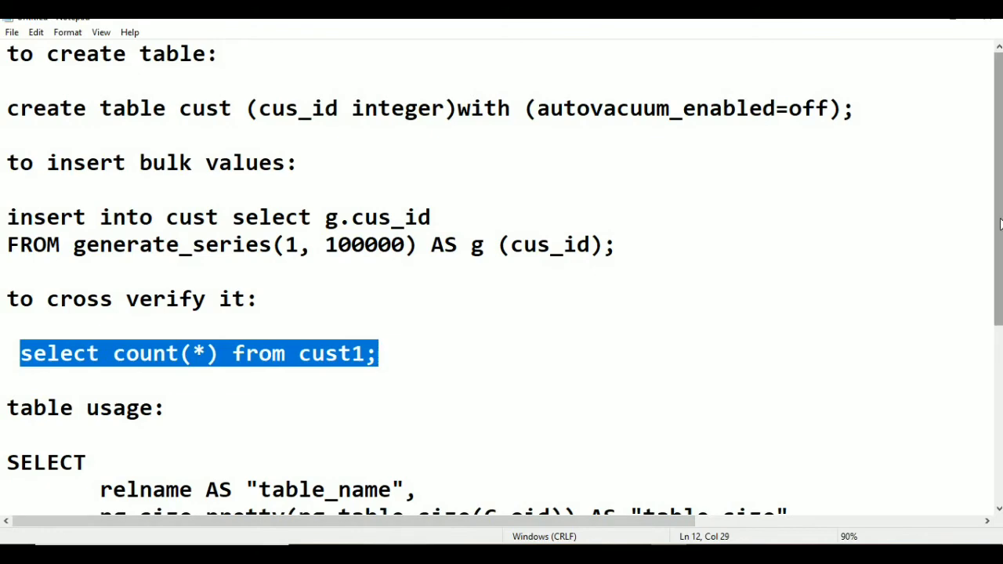
{"action": "scroll", "scroll_direction": "down", "scroll_amount": 3}
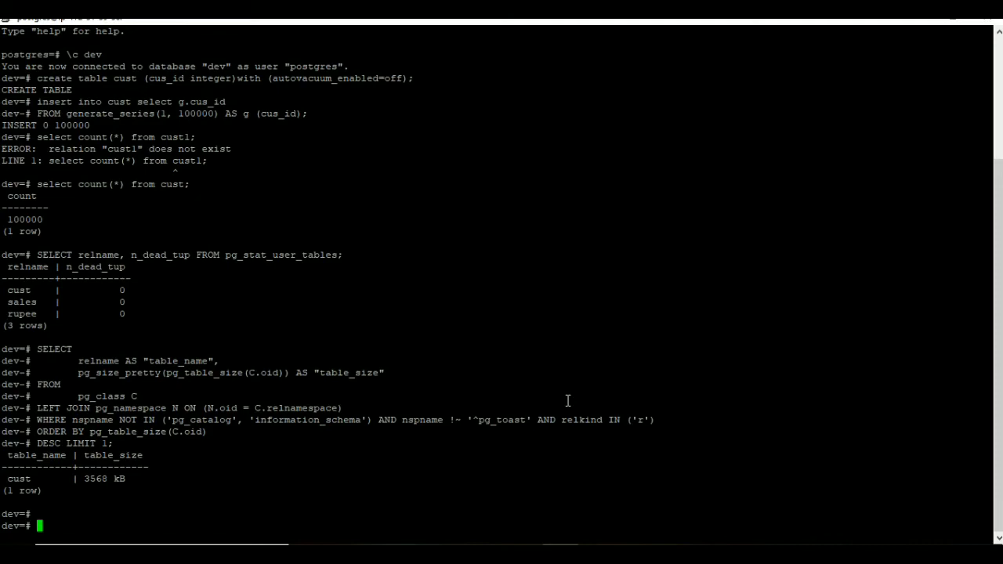
{"action": "type", "text": "upd"}
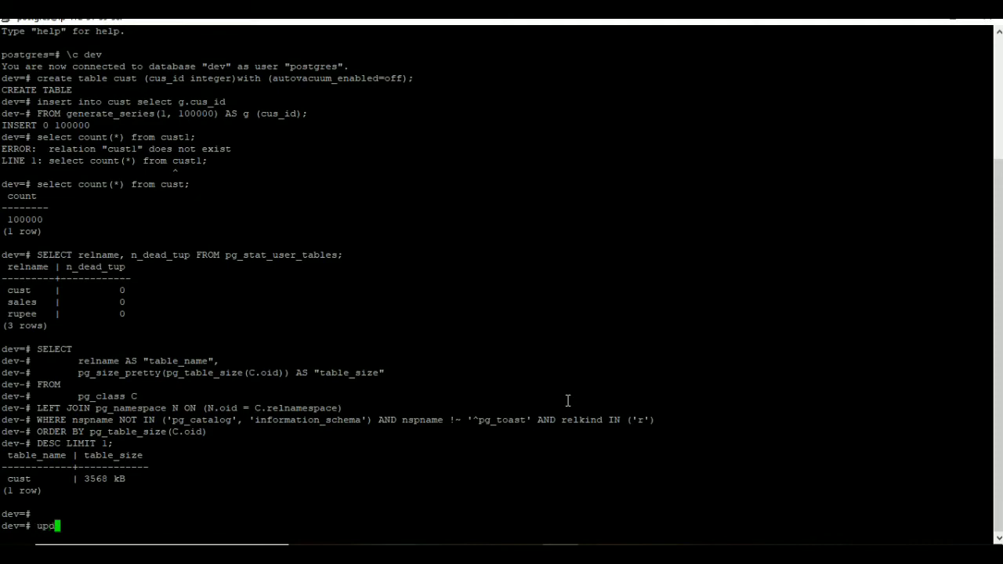
Run UPDATE cust SET cus_id=cus_id+100000 repeatedly, producing 499,905 dead tuples.
{"action": "type", "text": "date"}
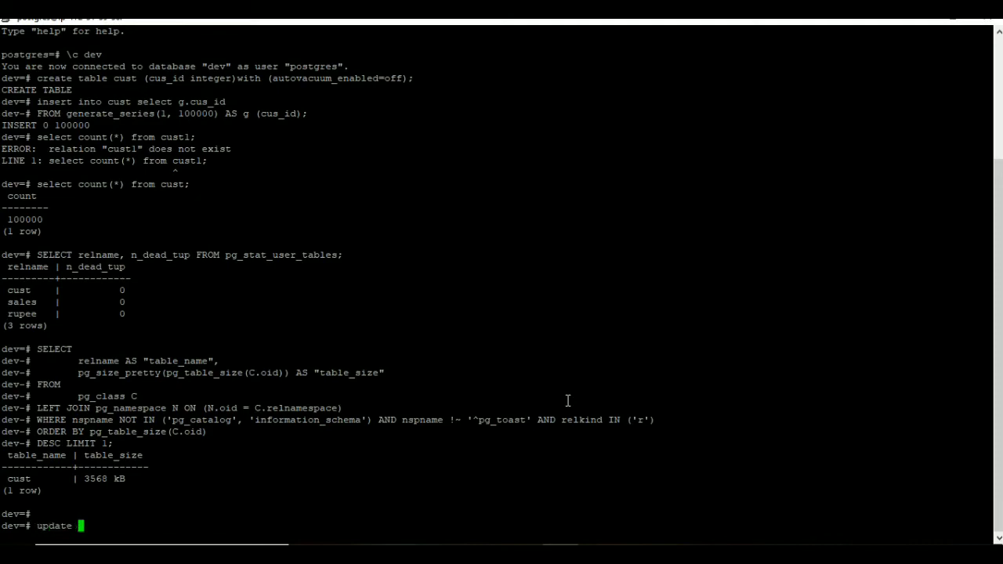
{"action": "type", "text": "cust set cus_id=cus_id+100000;"}
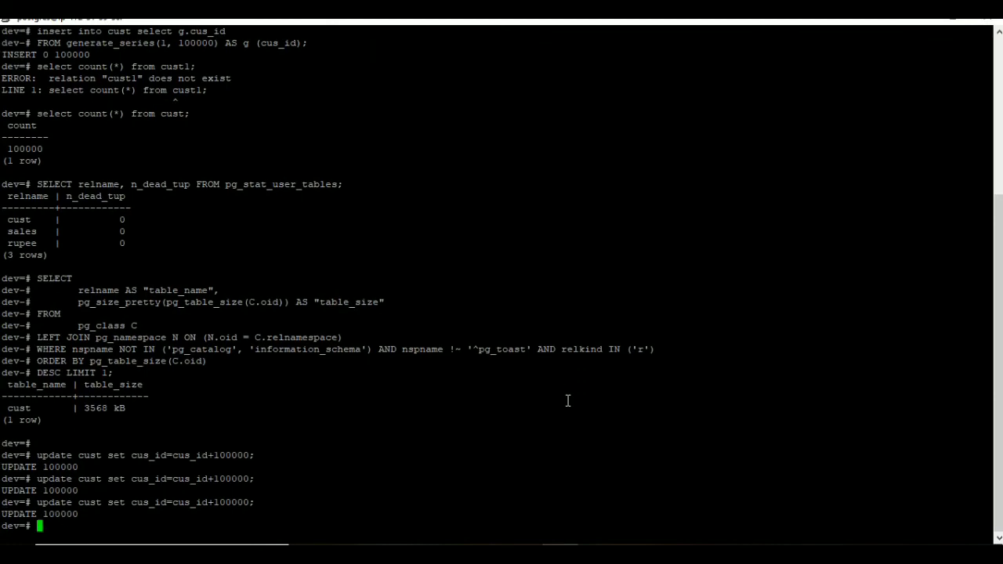
{"action": "type", "text": "update cust set cus_id=cus_id+100000;"}
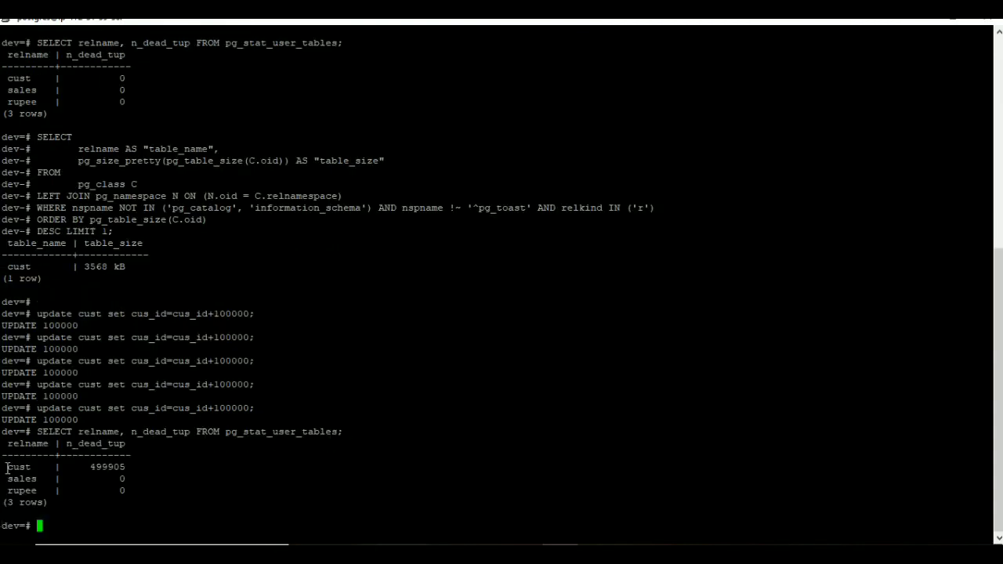
Rerun the pg_table_size query to see cust now at 21 MB.
{"action": "scroll", "scroll_direction": "down", "scroll_amount": 3}
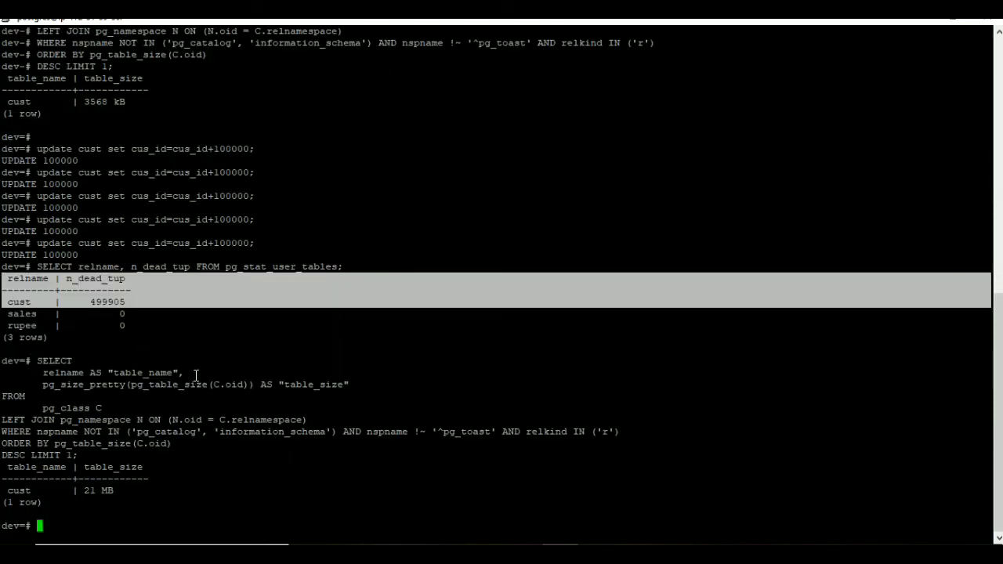
Enter 'vacuum full verbose analyze cust;' at the dev prompt without running it.
{"action": "type", "text": "vacuum full verbose analyz"}
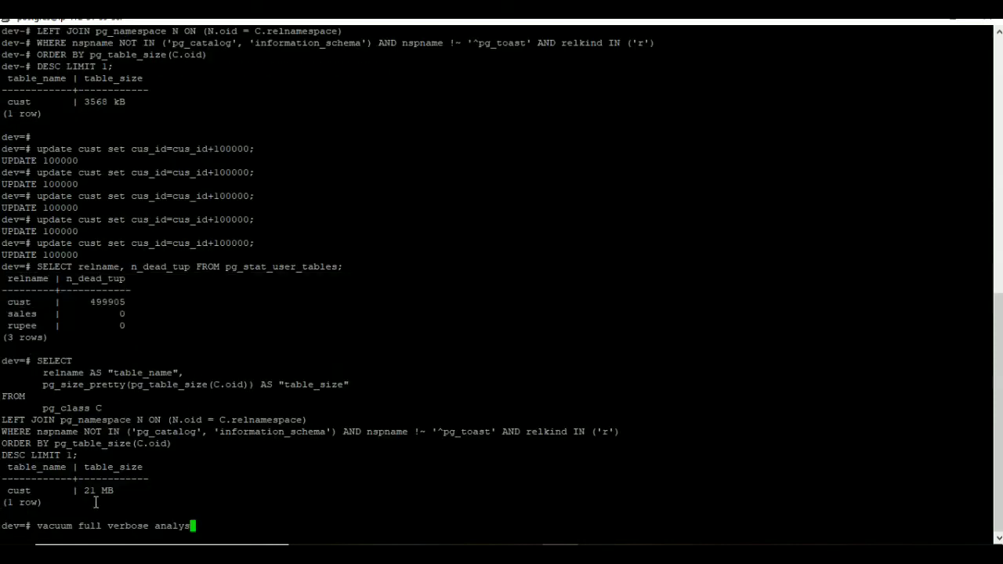
{"action": "type", "text": "e"}
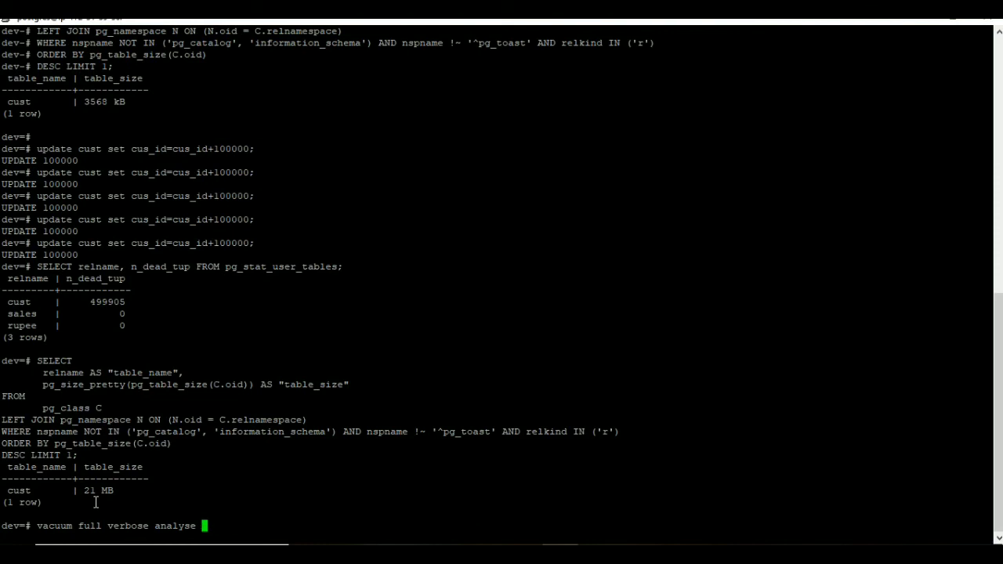
{"action": "double_click", "coordinate": [19, 490]}
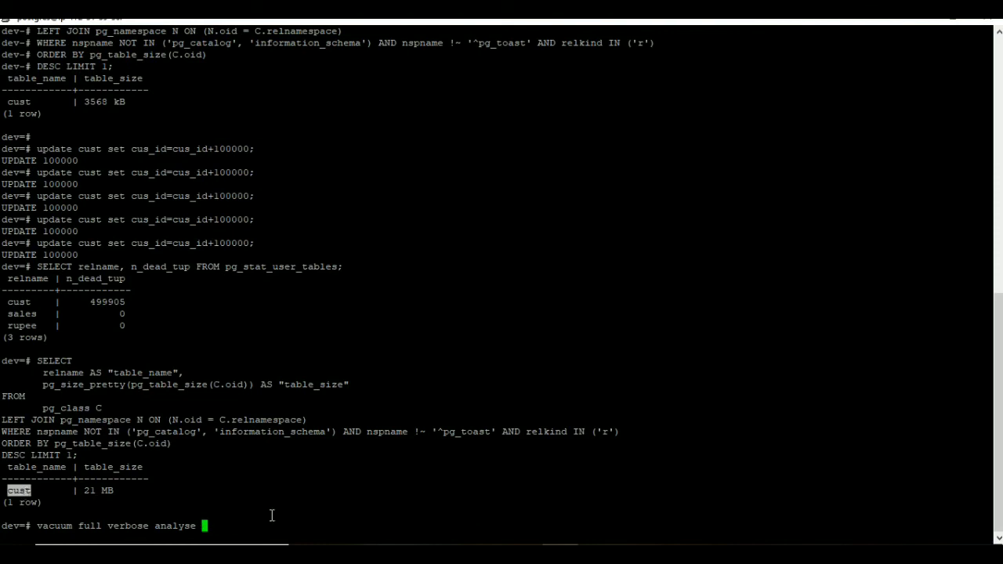
{"action": "type", "text": "cust;"}
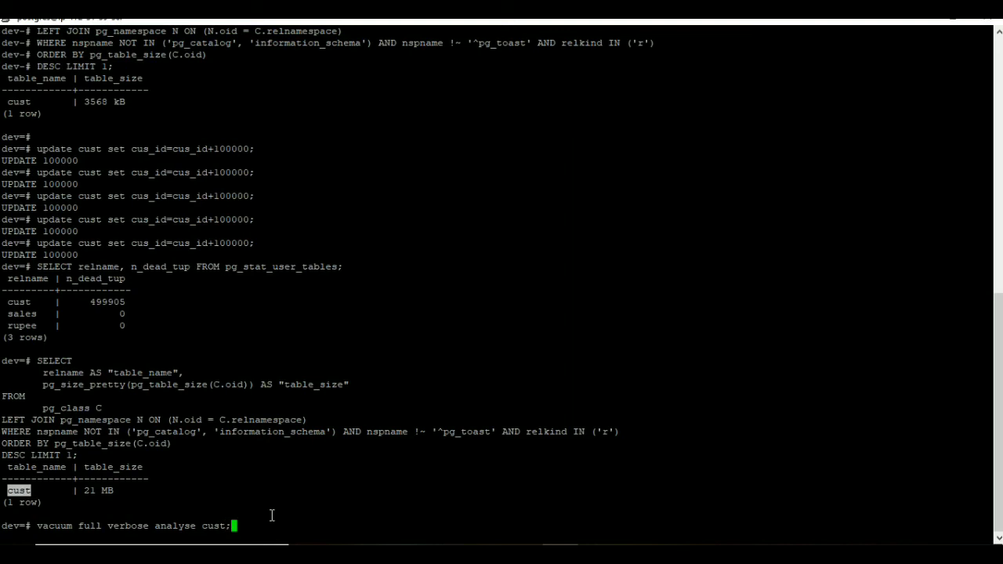